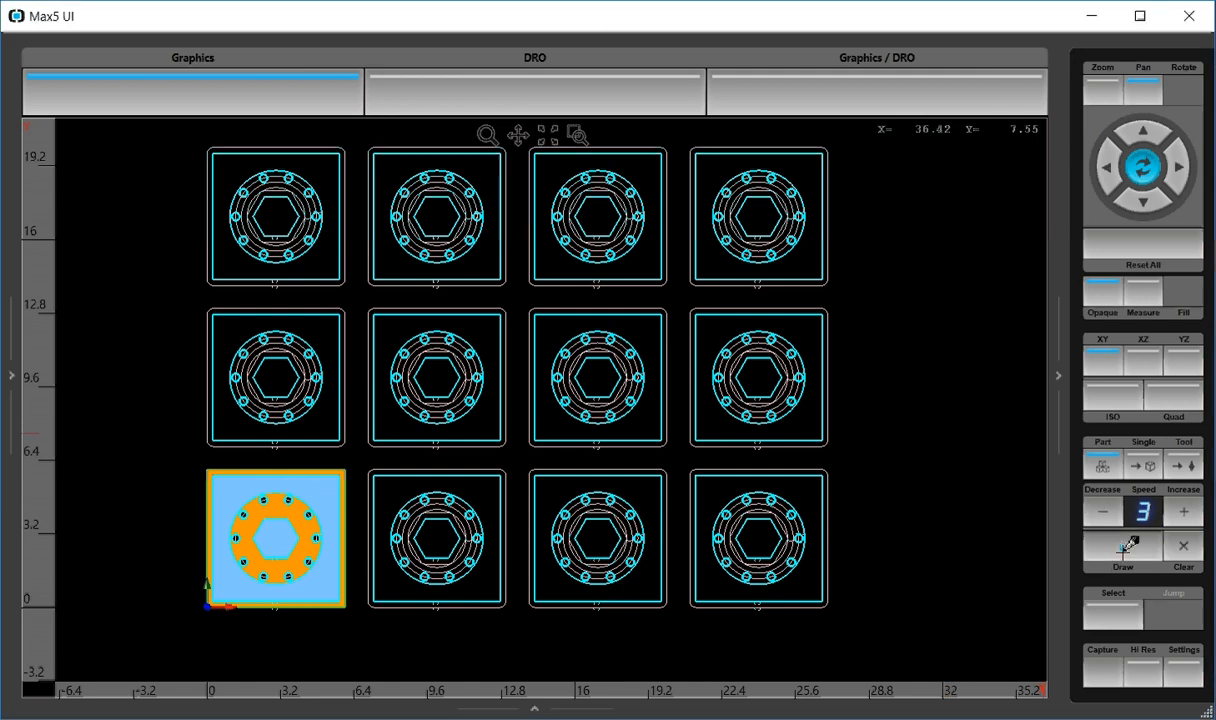
Clear the view and redraw the toolpath simulation at speed 3, machining locations one by one
click(1122, 544)
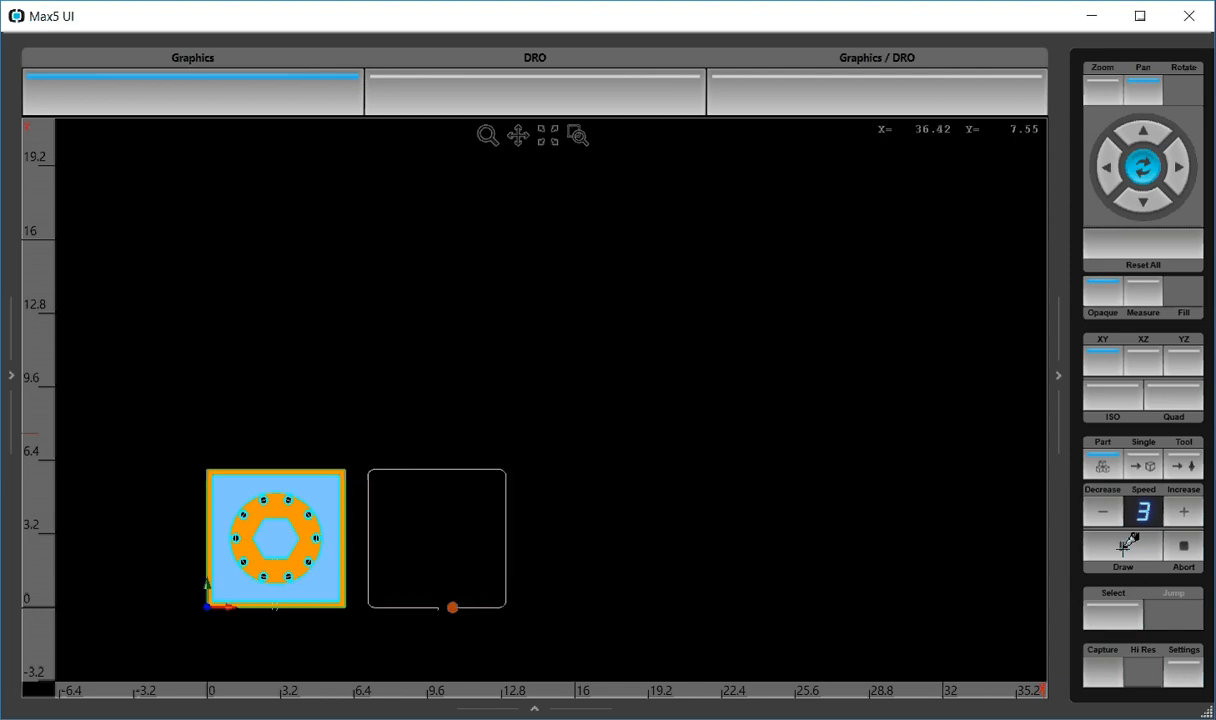
click(1120, 548)
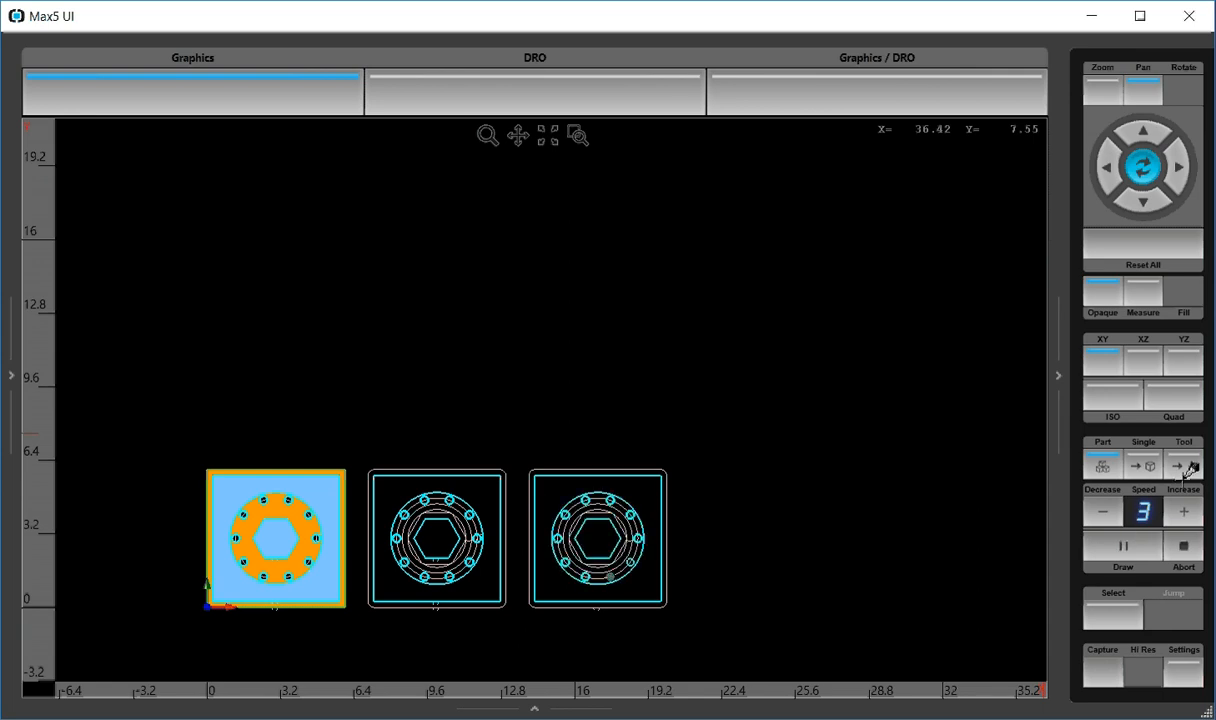
Raise simulation speed to MAX to finish all 12 locations, then lower it back to 3
click(1122, 546)
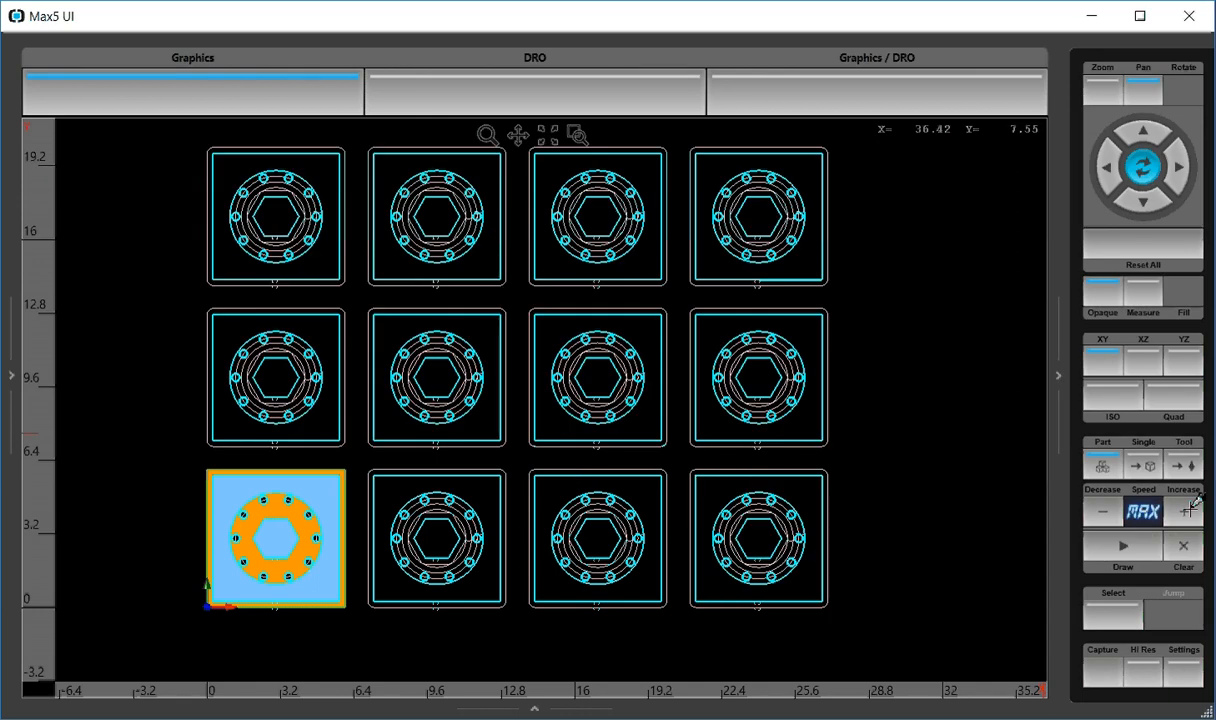
click(1102, 512)
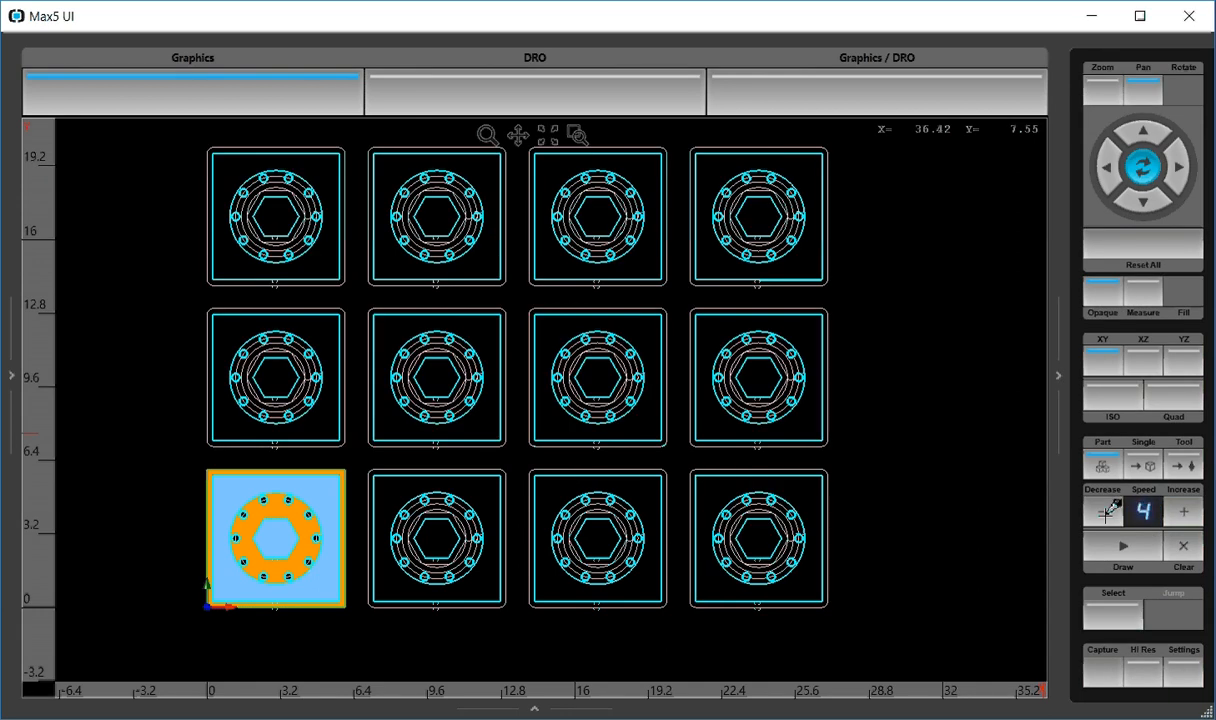
click(1100, 512)
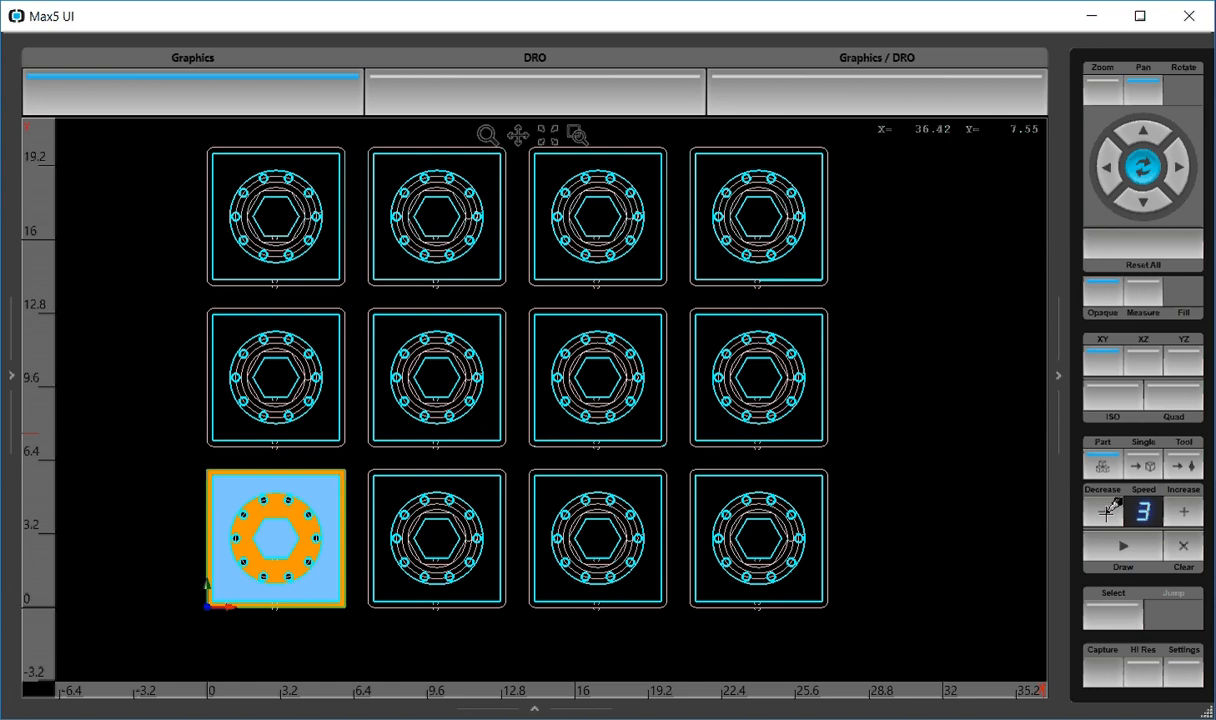
mouse_move(896, 448)
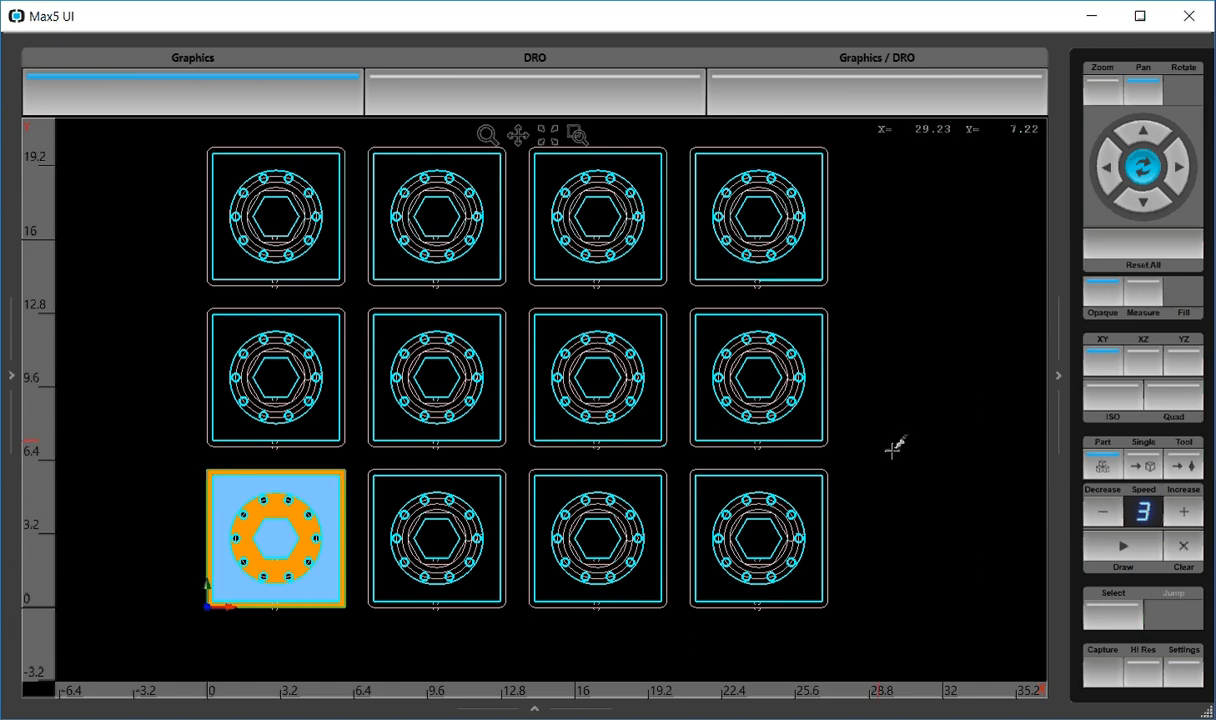
mouse_move(896, 458)
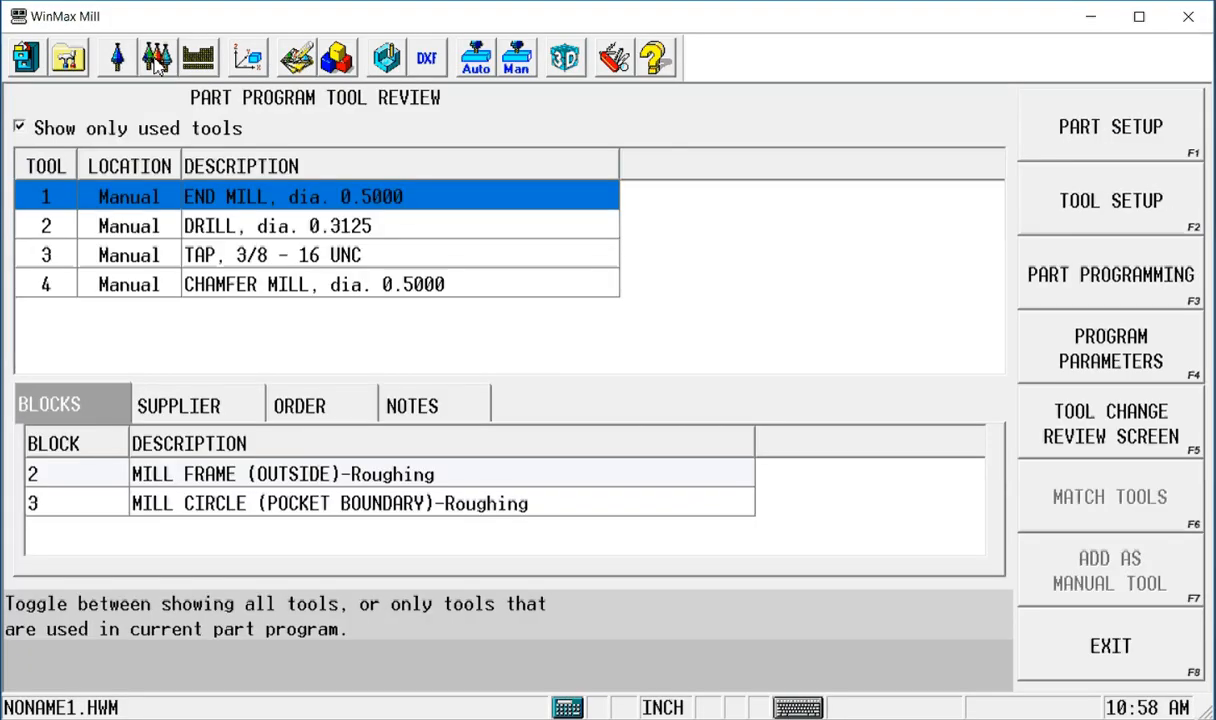
mouse_move(1108, 390)
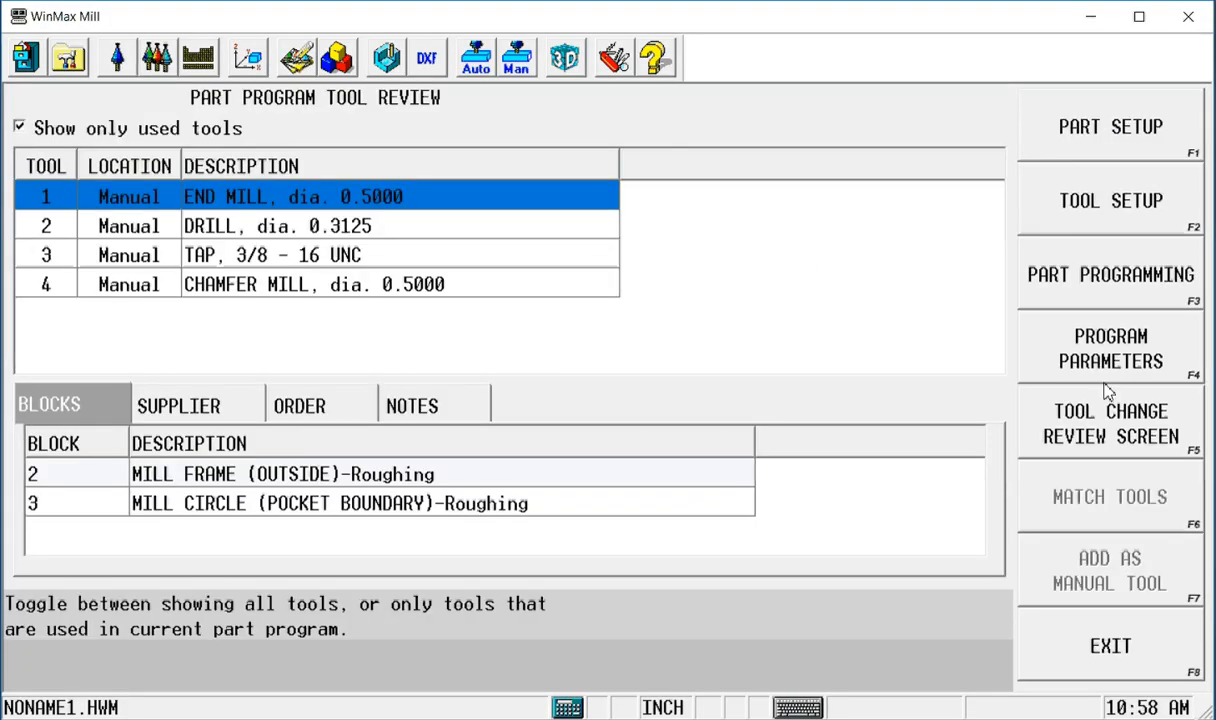
Show the Tool Change Review listing the nine data blocks with their tools and operations
click(1108, 424)
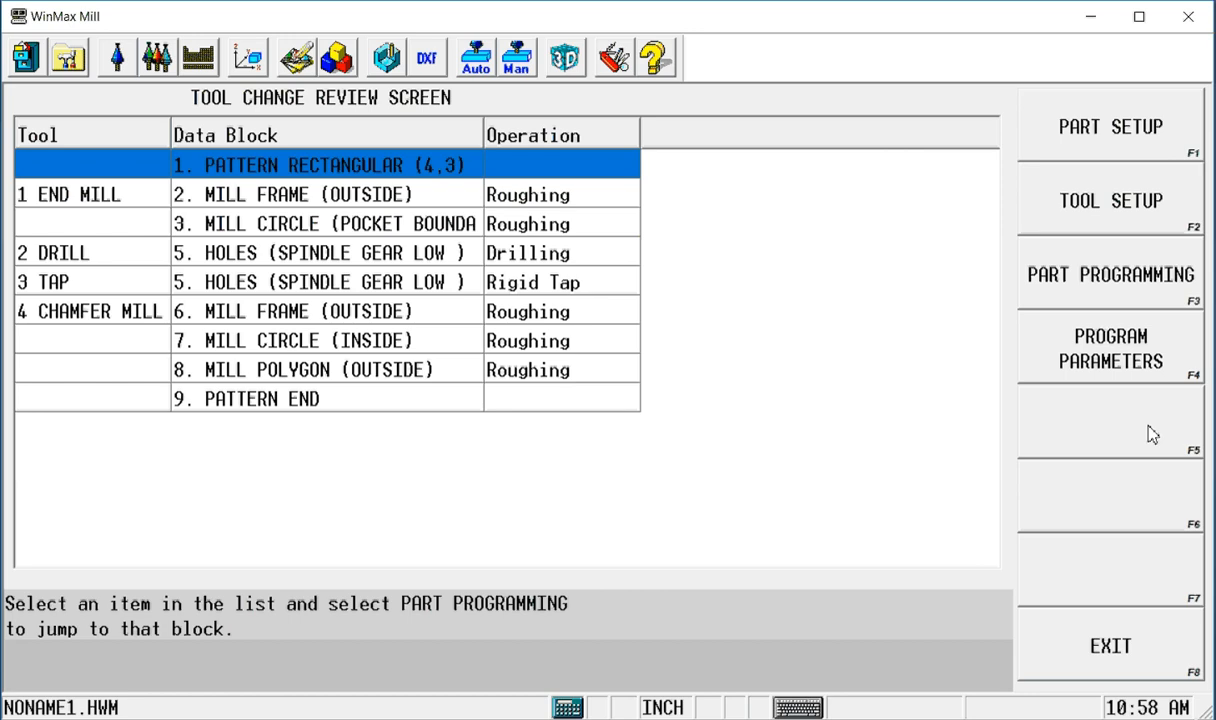
mouse_move(1136, 432)
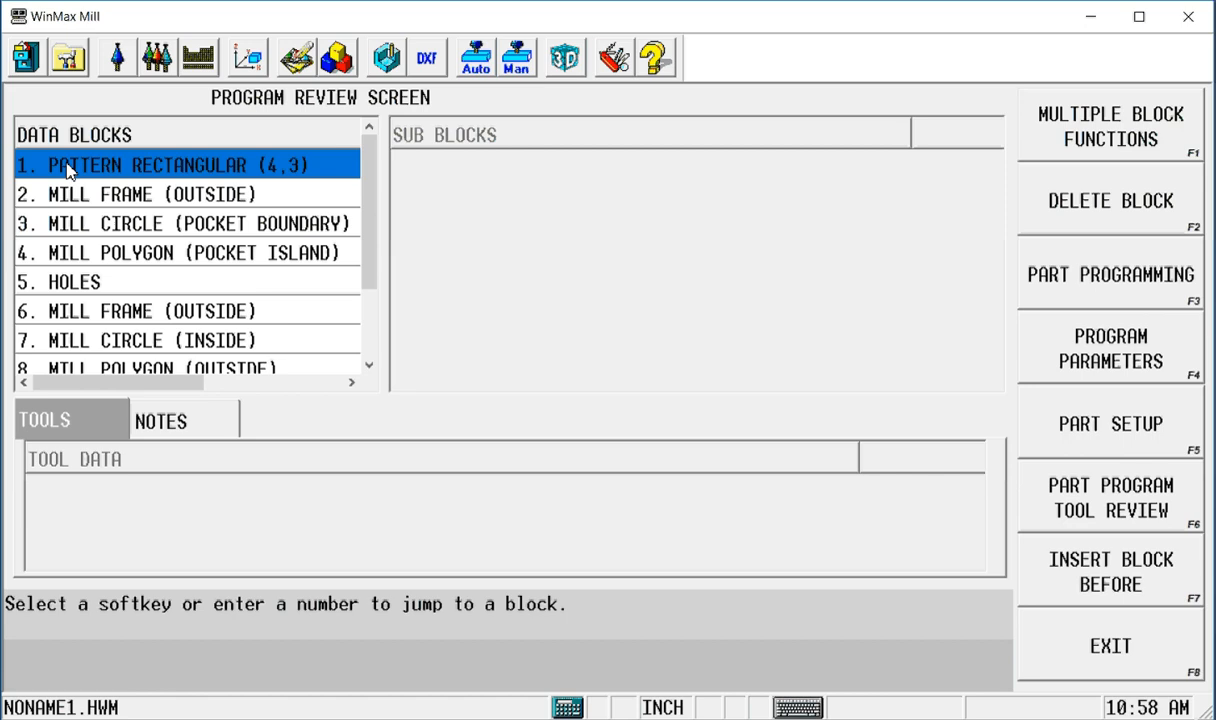
Insert a Tool Optimize On block before block 1 with both Maintain Order fields at NO
click(1108, 572)
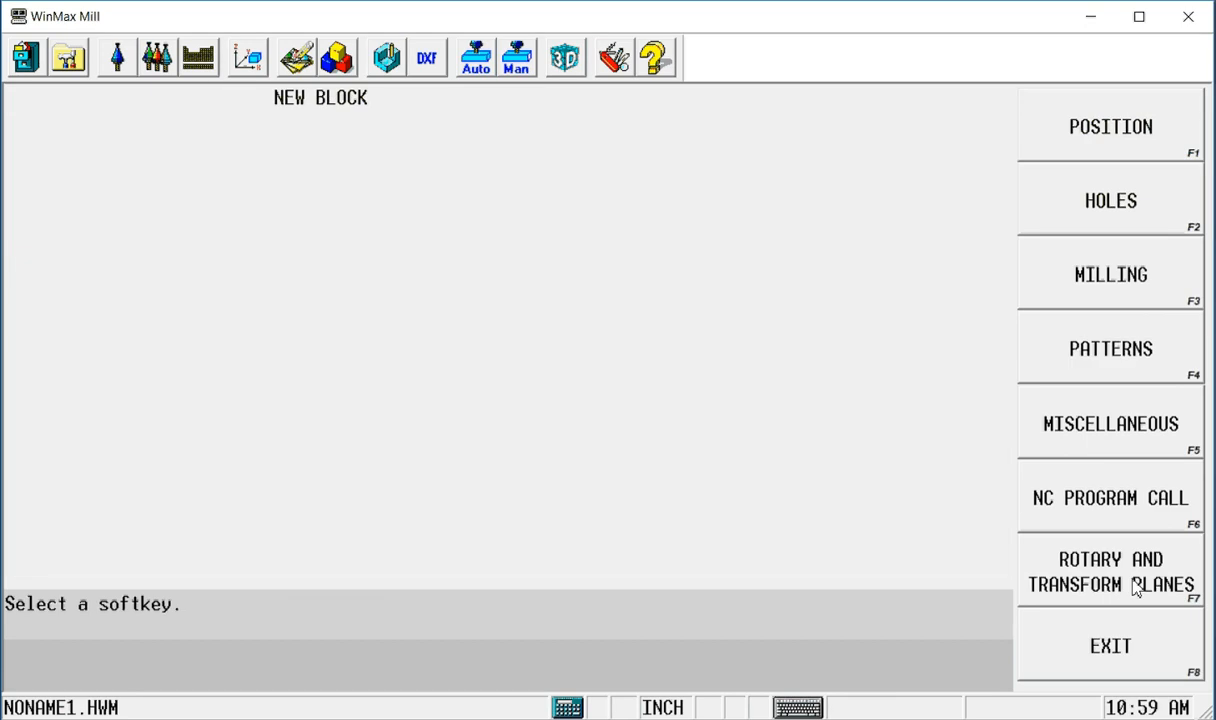
click(1110, 424)
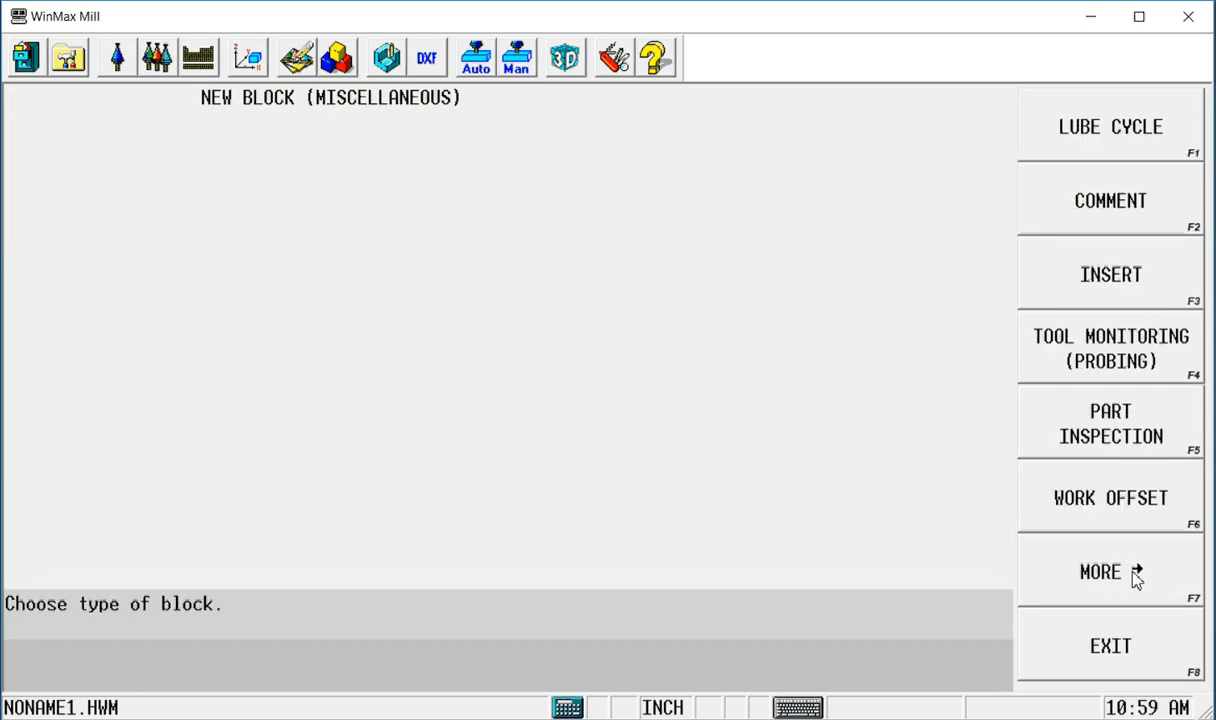
click(1110, 572)
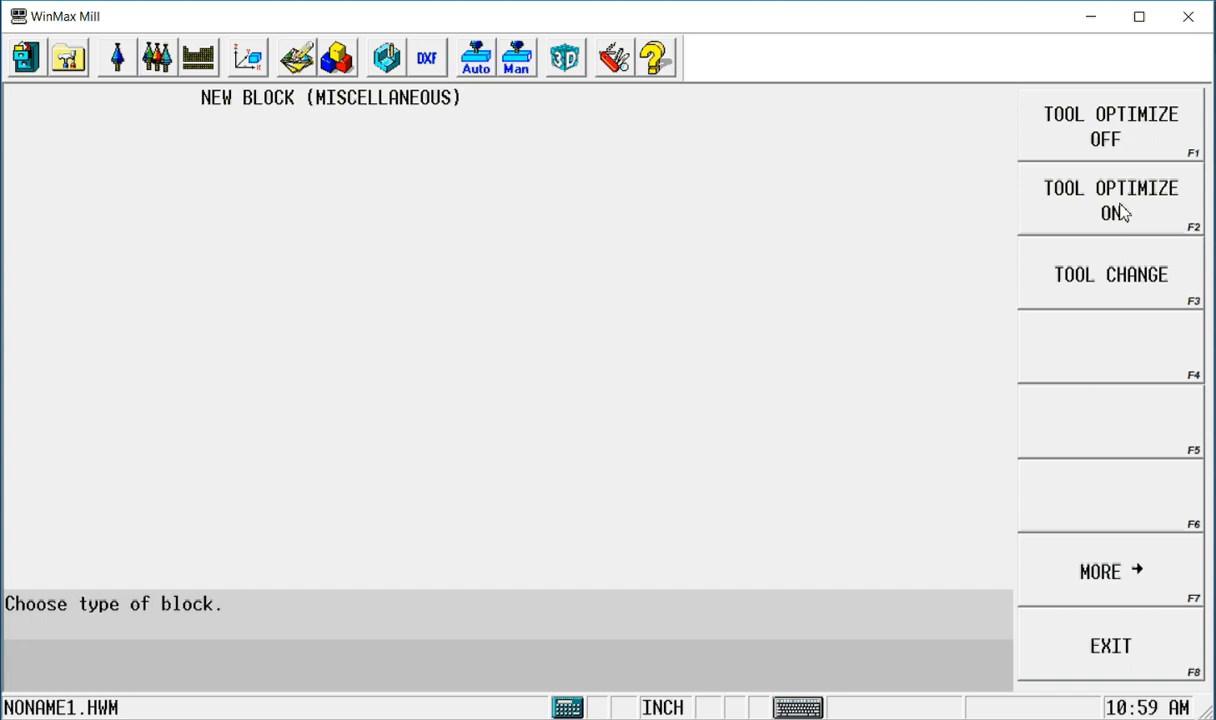
click(1110, 200)
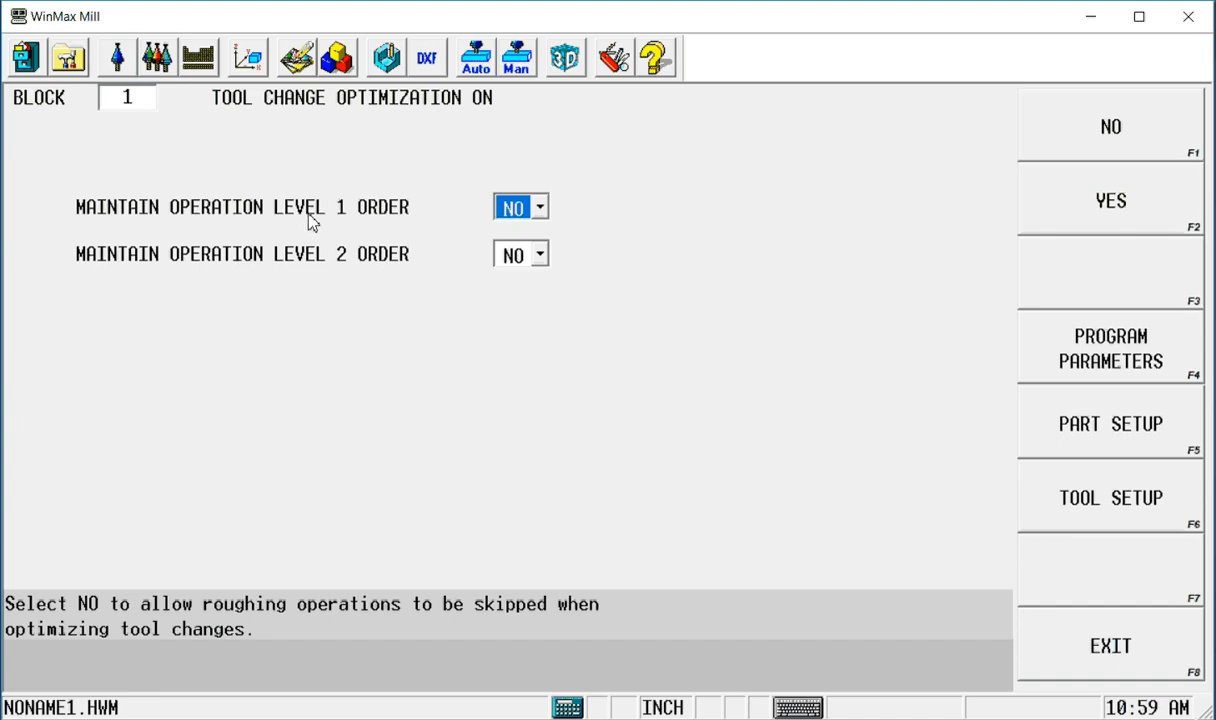
click(336, 56)
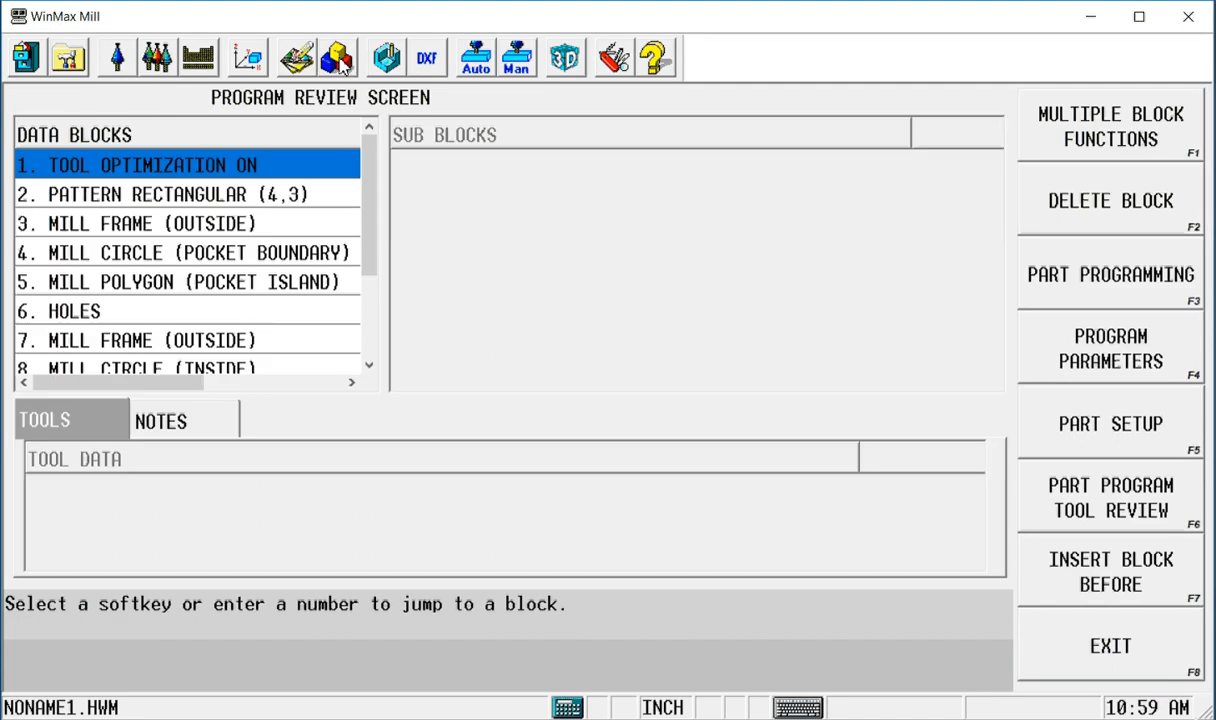
mouse_move(184, 176)
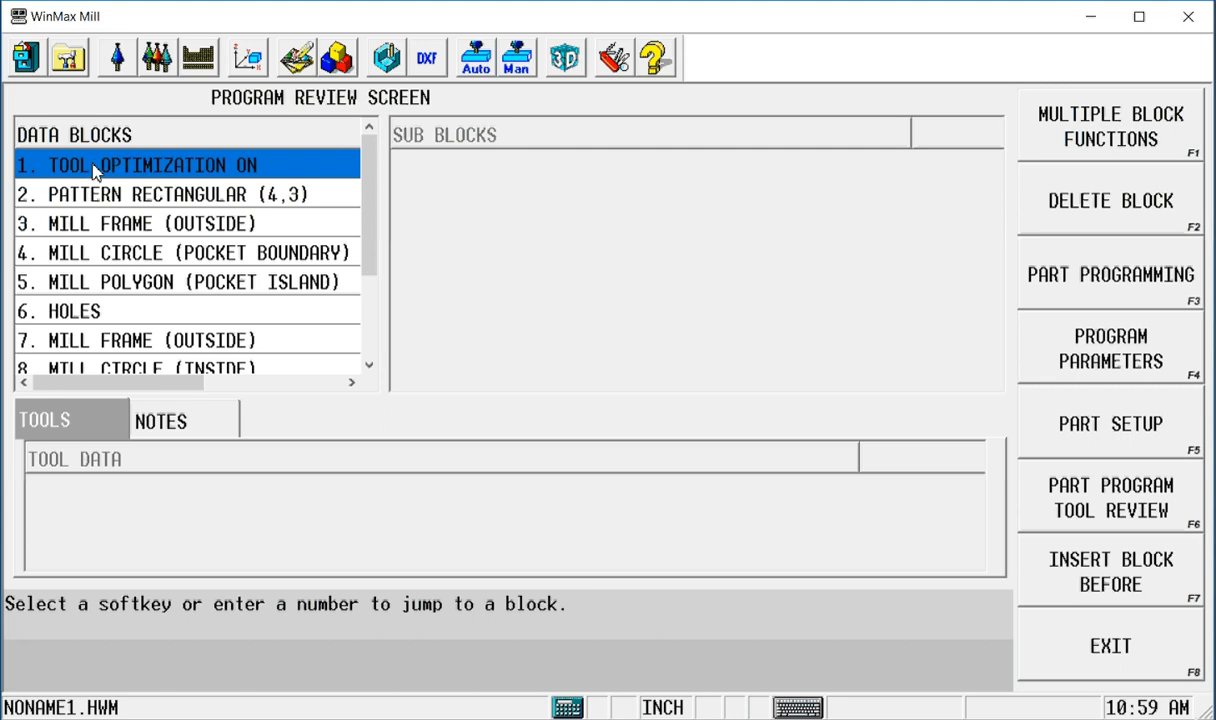
mouse_move(282, 178)
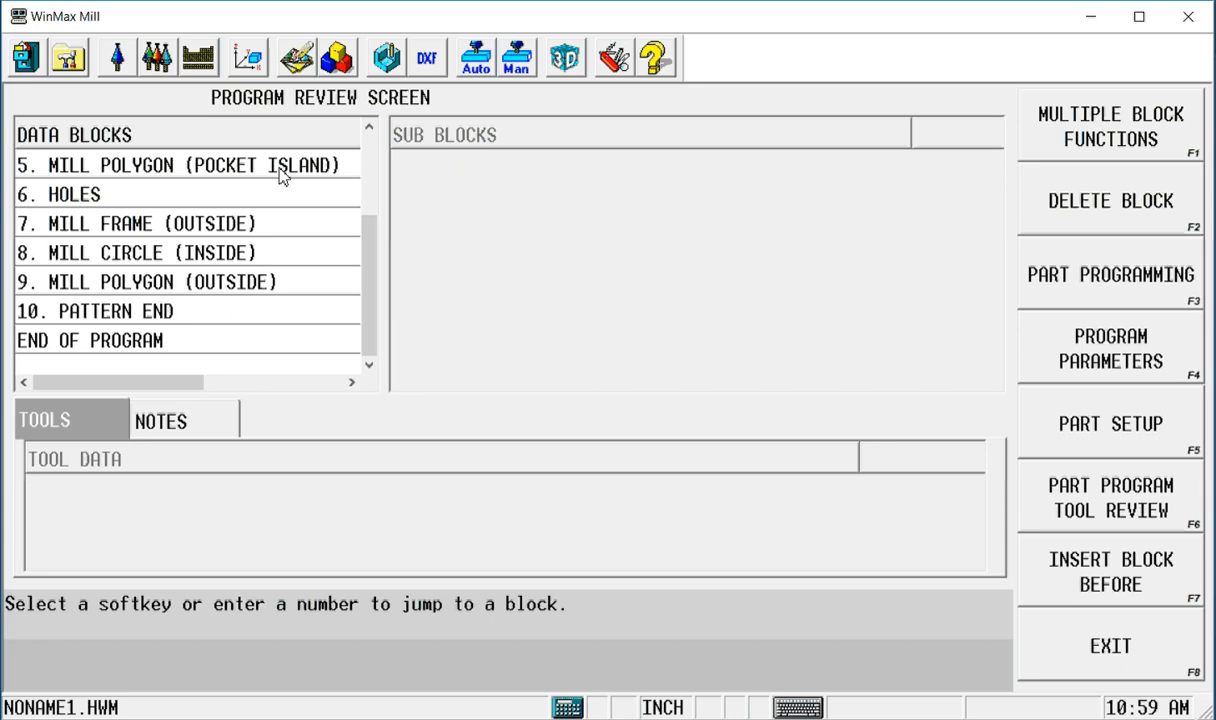
Insert a Tool Optimize Off block after Pattern End, before End of Program
click(90, 340)
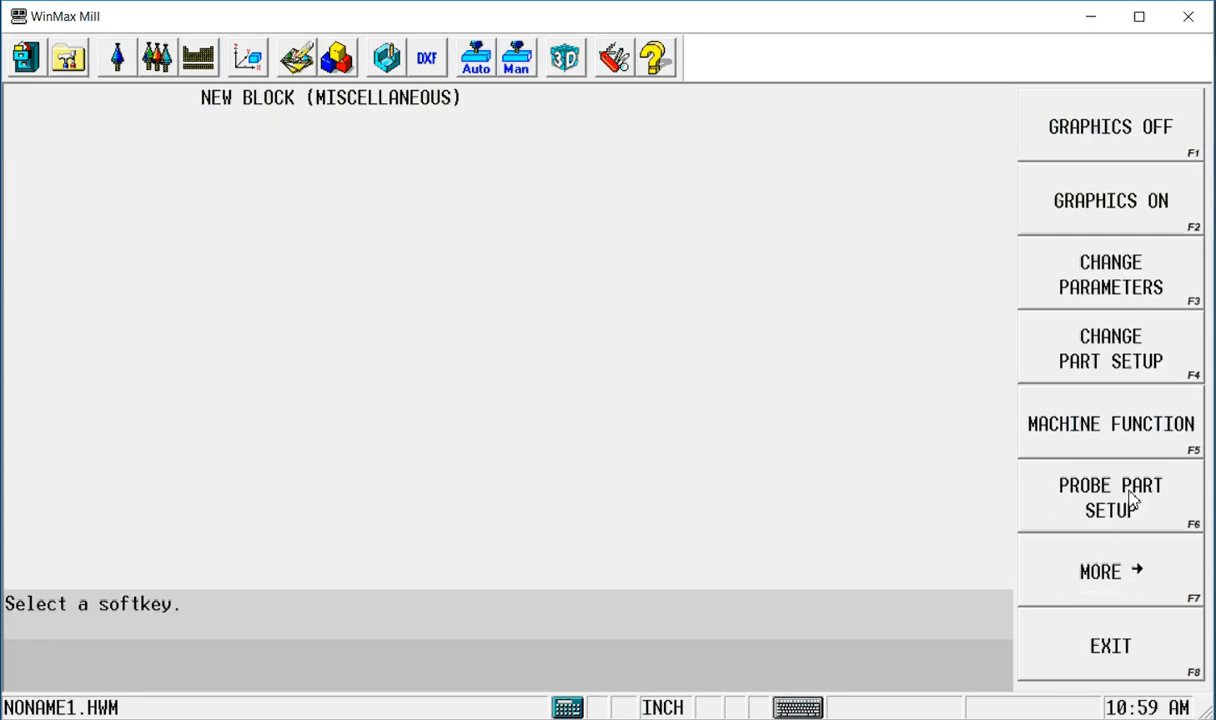
click(1110, 572)
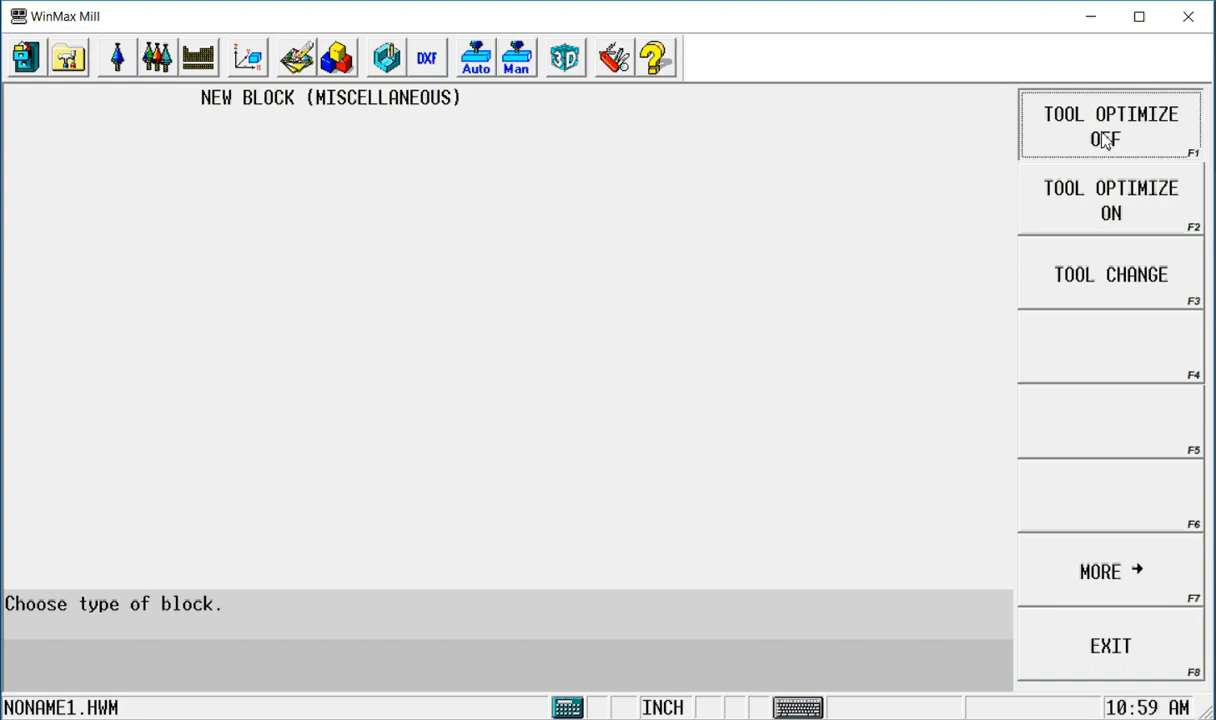
click(336, 56)
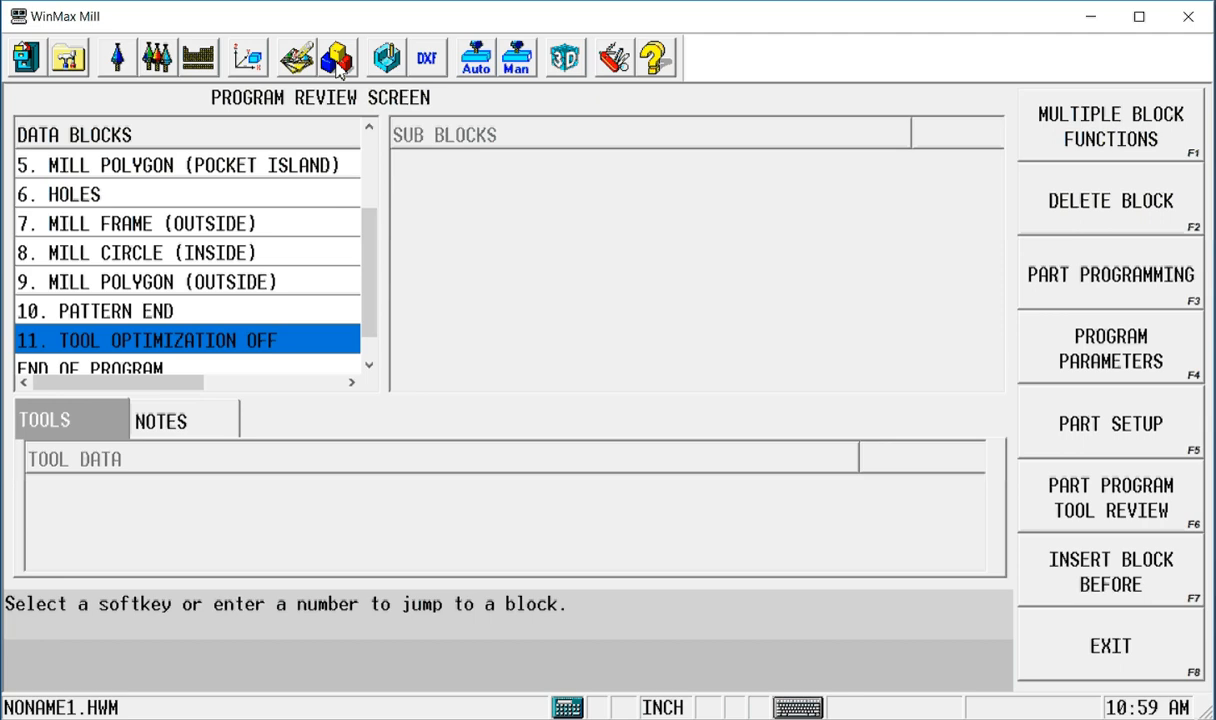
Show the optimized tool change order grouped by tool: end mill, drill, chamfer mill, tap
click(156, 56)
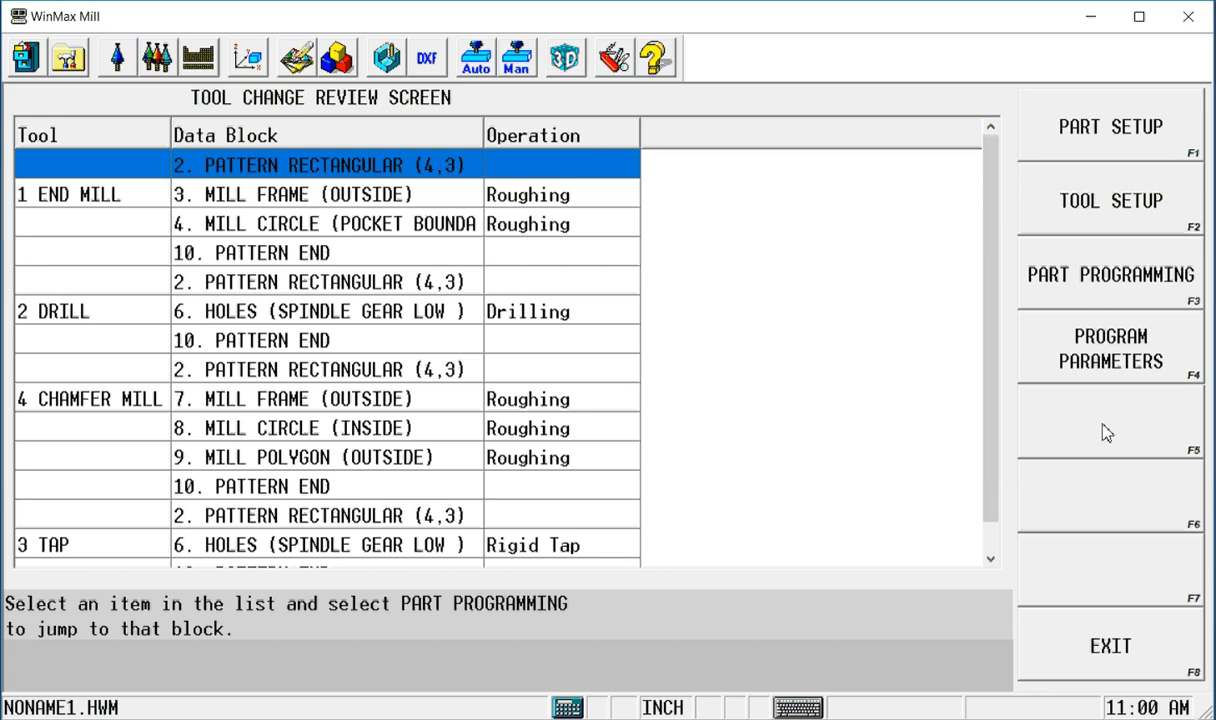
mouse_move(784, 324)
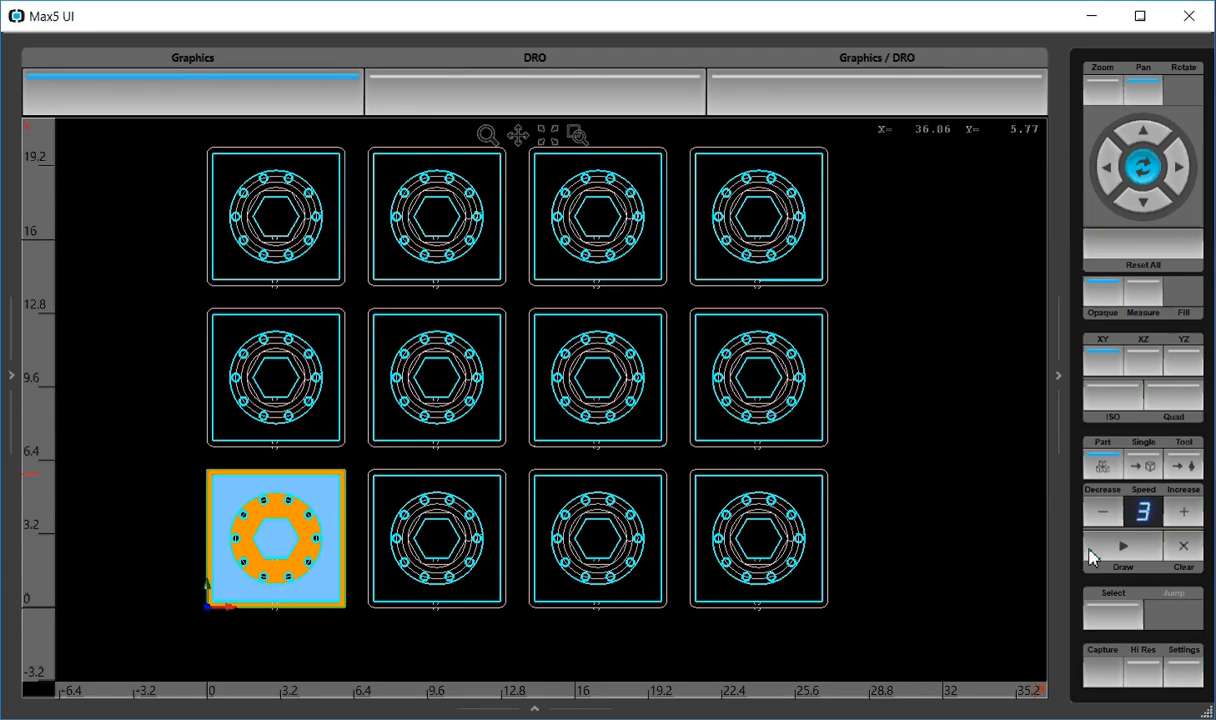
Clear and redraw the simulation so the end mill cuts every location before other tools
click(1122, 546)
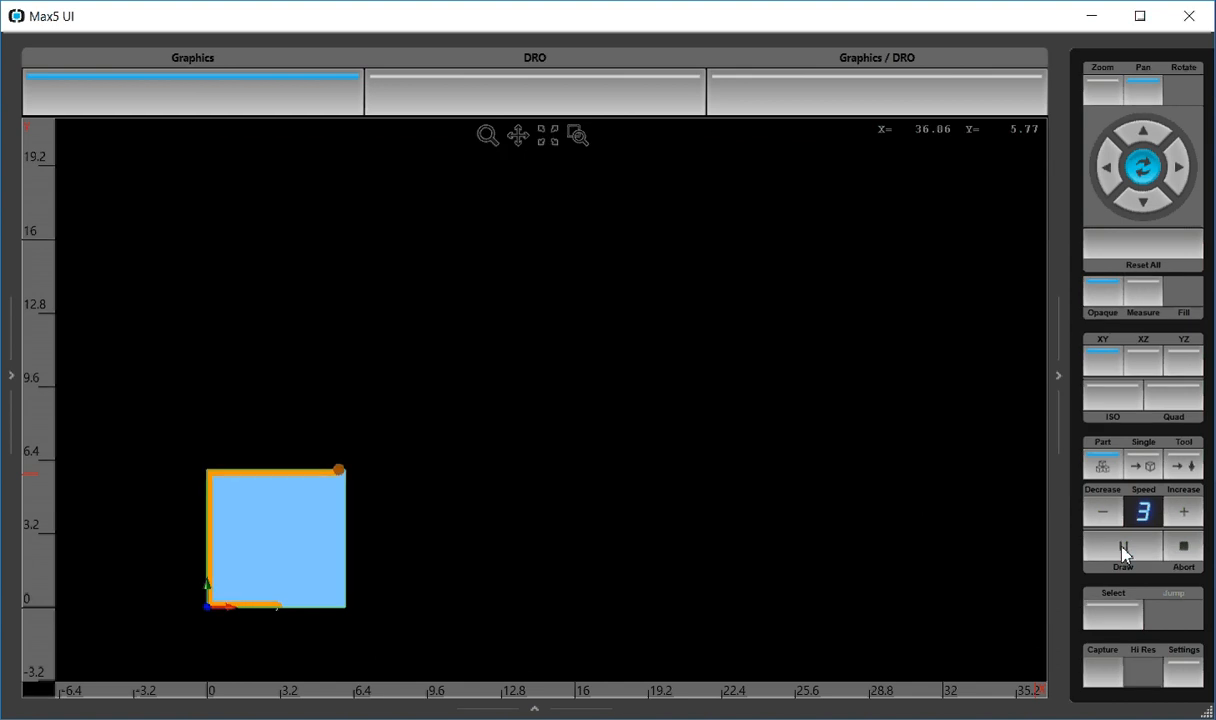
click(1122, 550)
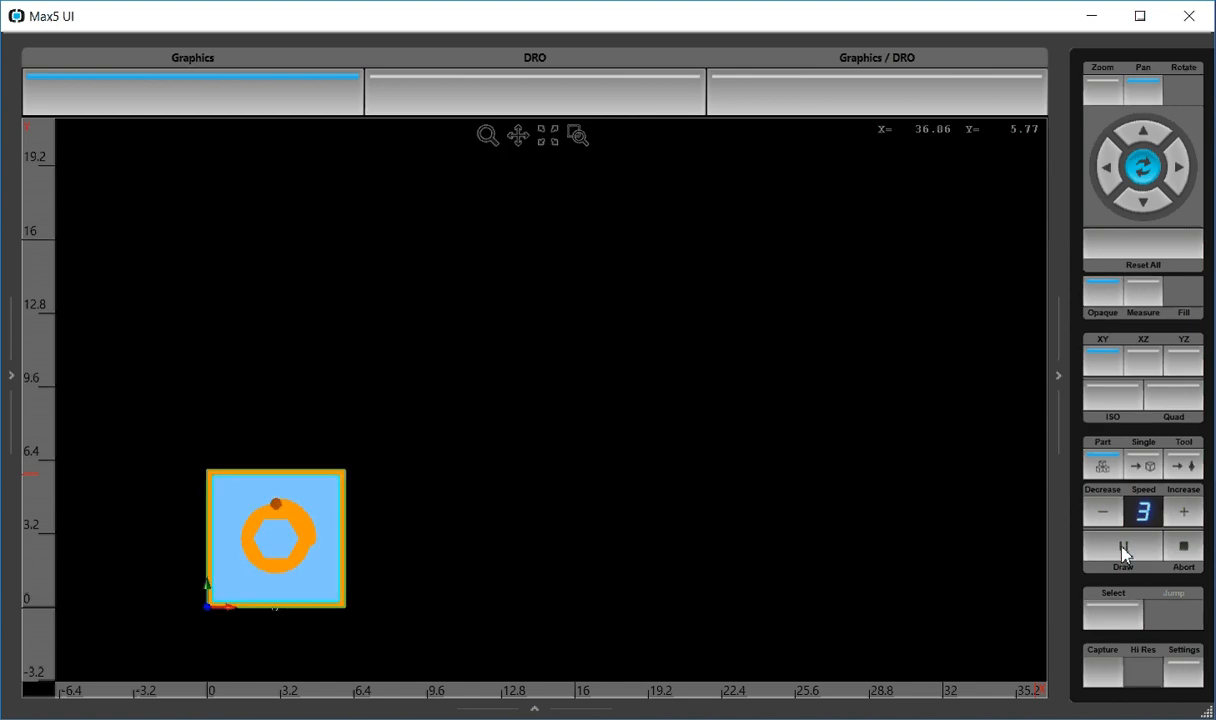
click(1124, 552)
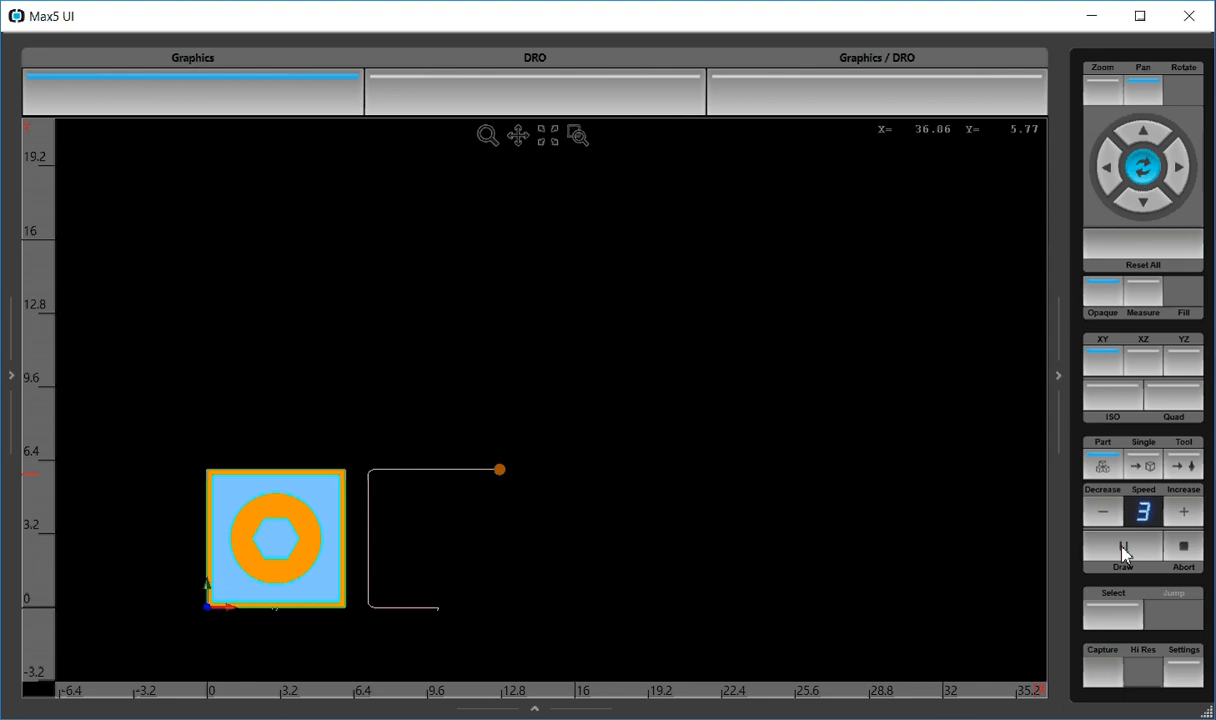